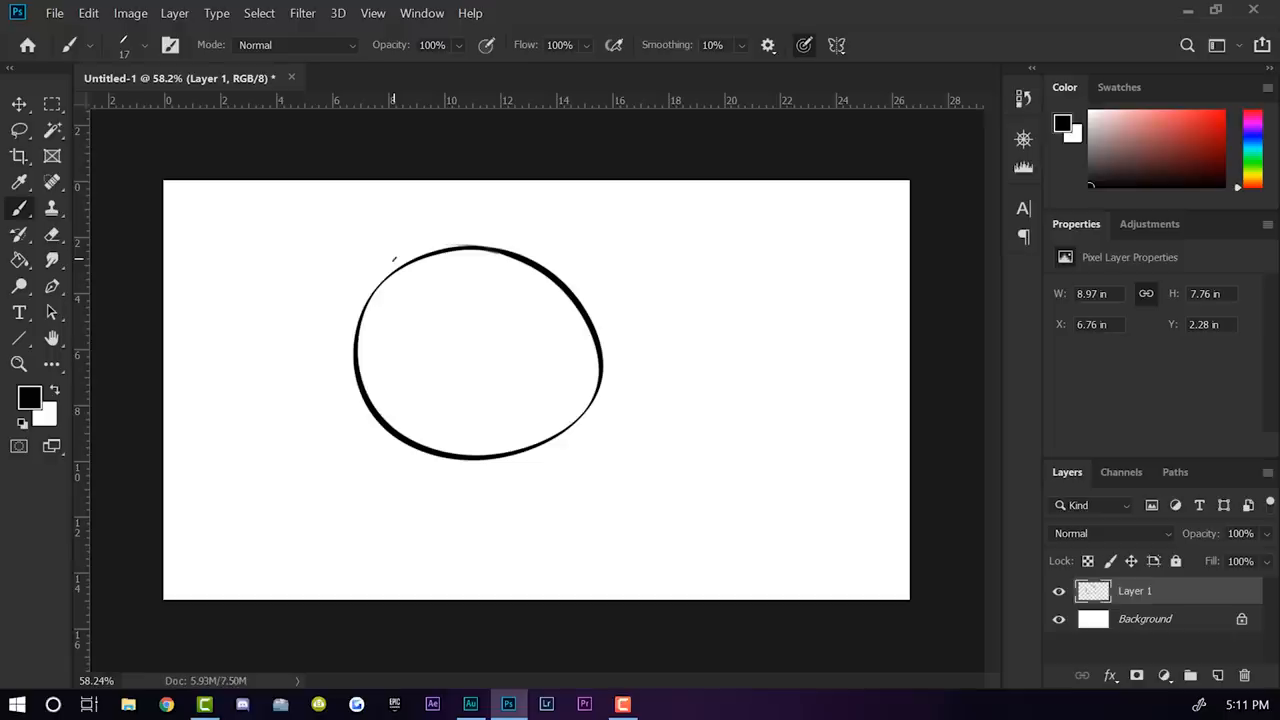
mouse_move(504, 332)
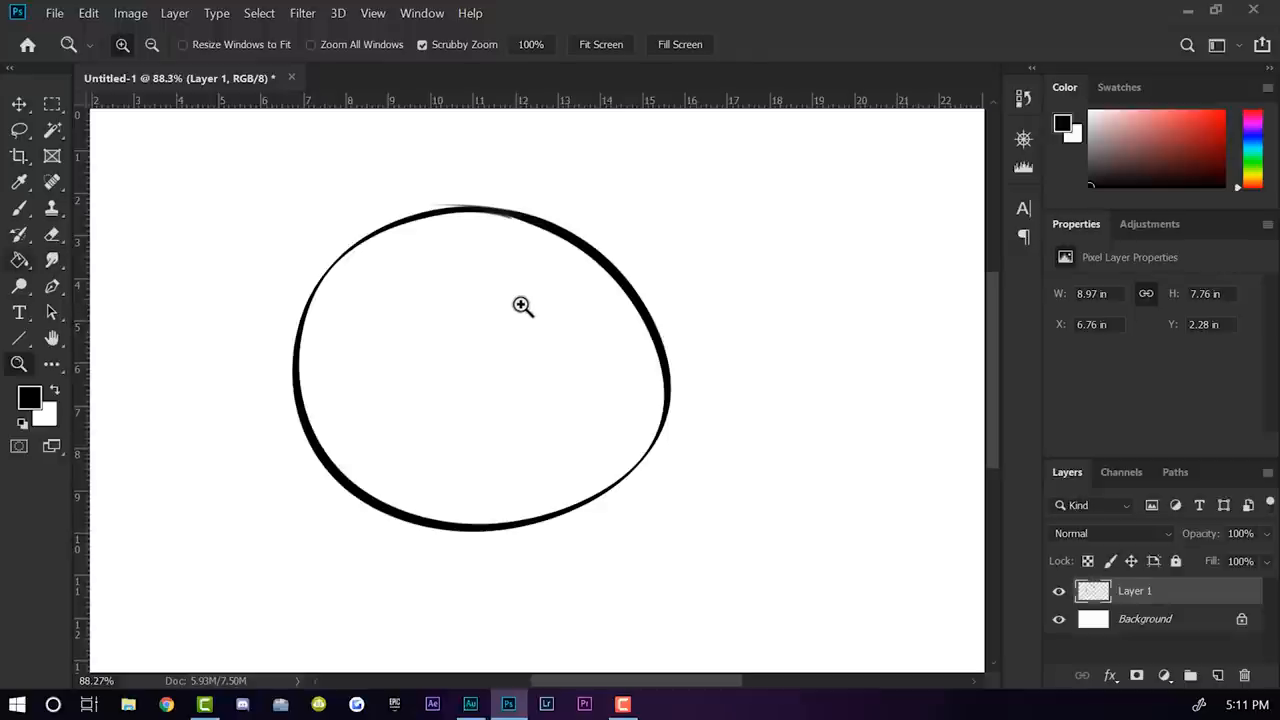
- Set the foreground colour to blue in the Color Picker for filling the circle
left_click(28, 396)
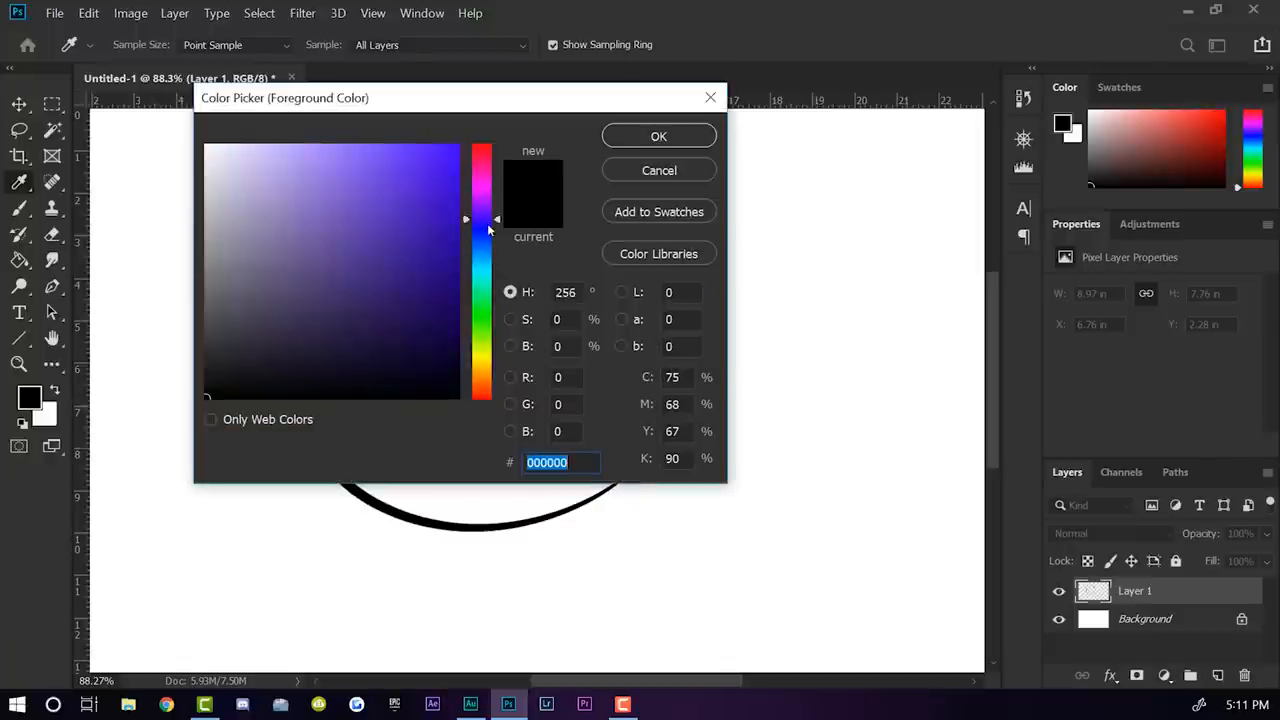
left_click(658, 136)
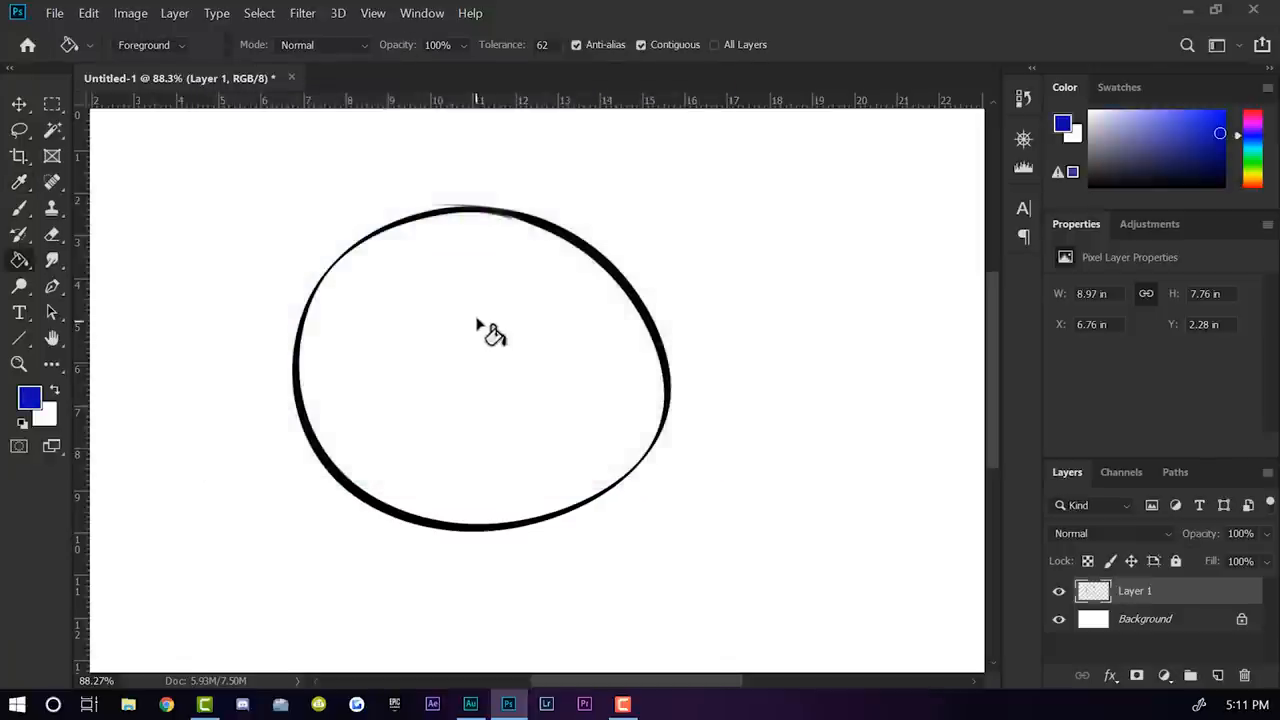